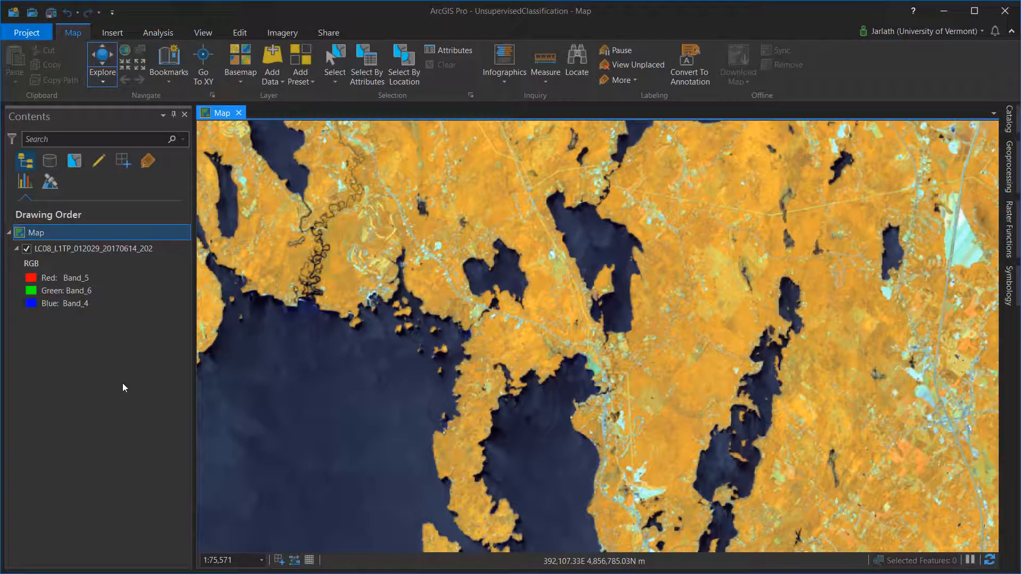
- Select the LC08 Landsat layer in the Contents pane
{"action": "left_click", "coordinate": [92, 248]}
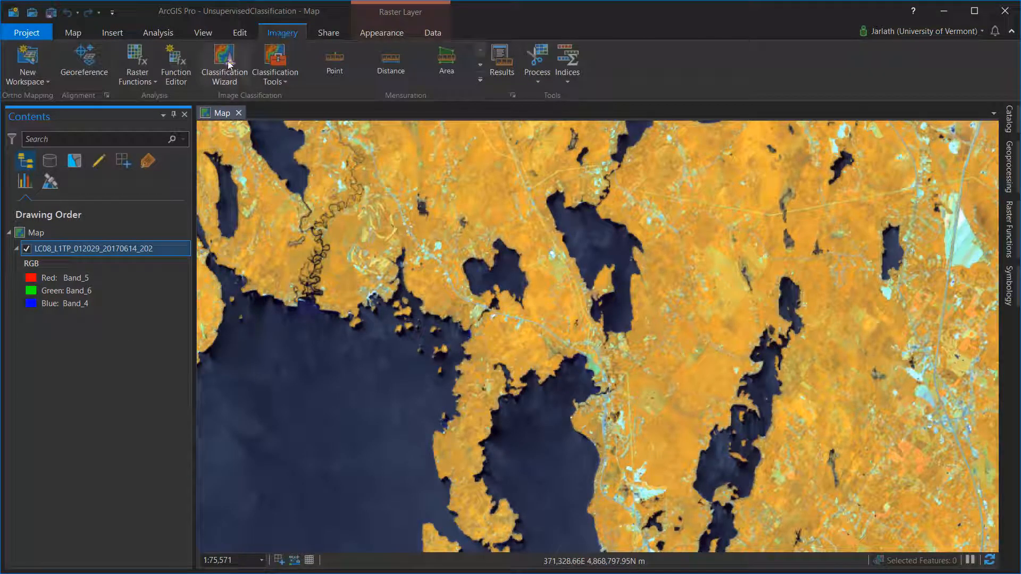
- Launch the Classification Wizard set to Unsupervised method and Pixel based type
{"action": "left_click", "coordinate": [223, 62]}
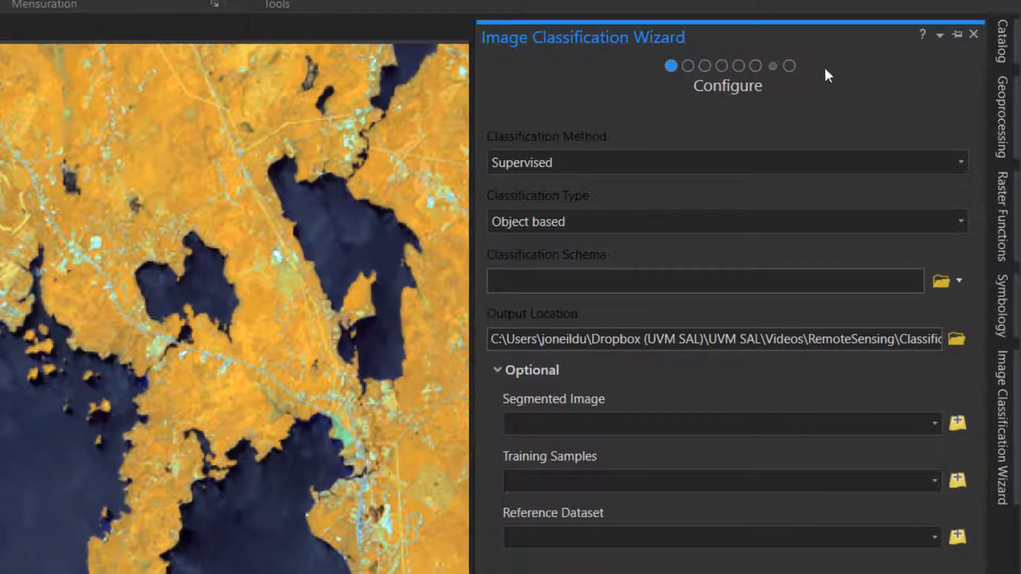
{"action": "left_click", "coordinate": [961, 163]}
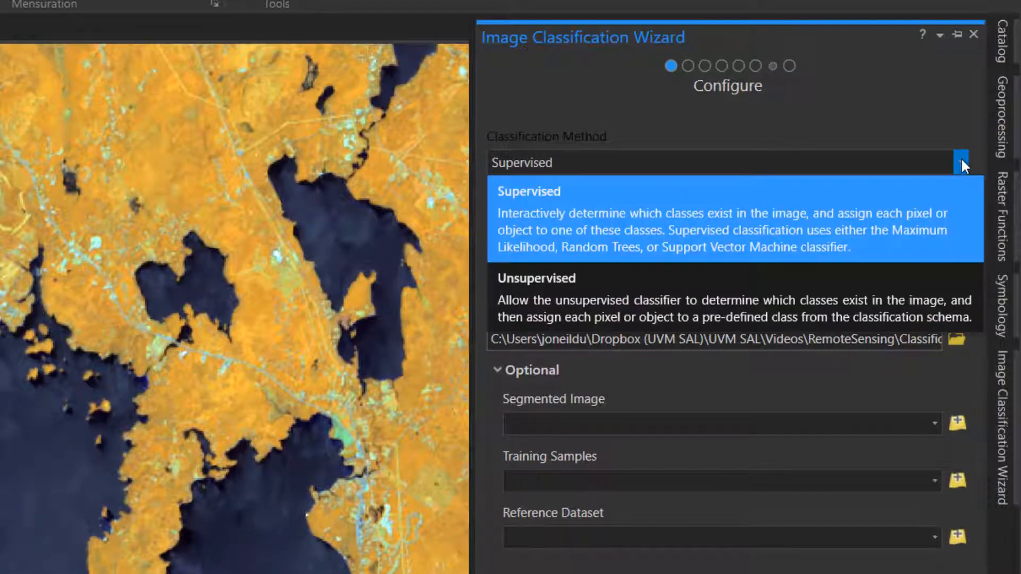
{"action": "left_click", "coordinate": [536, 278]}
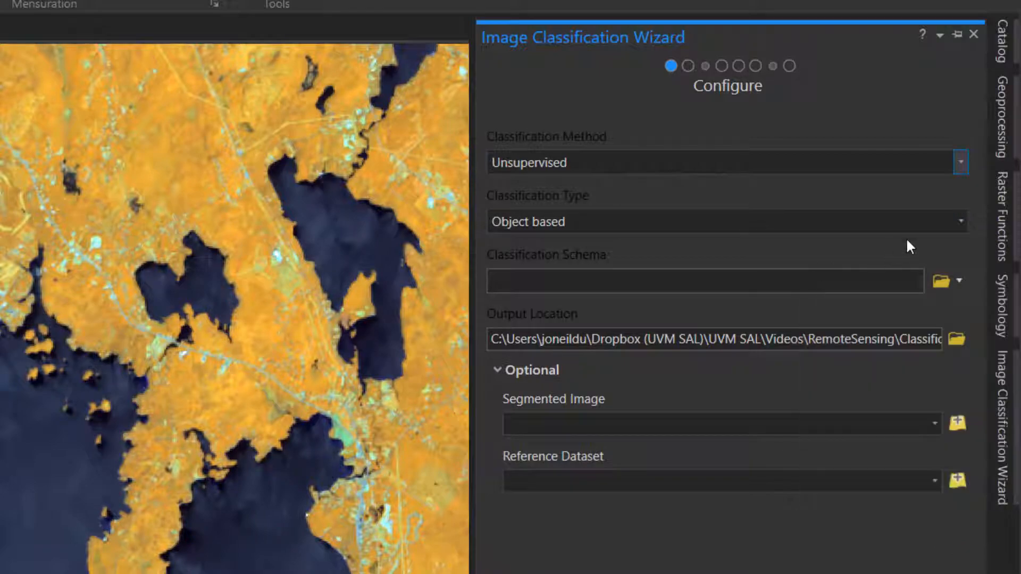
{"action": "left_click", "coordinate": [958, 221]}
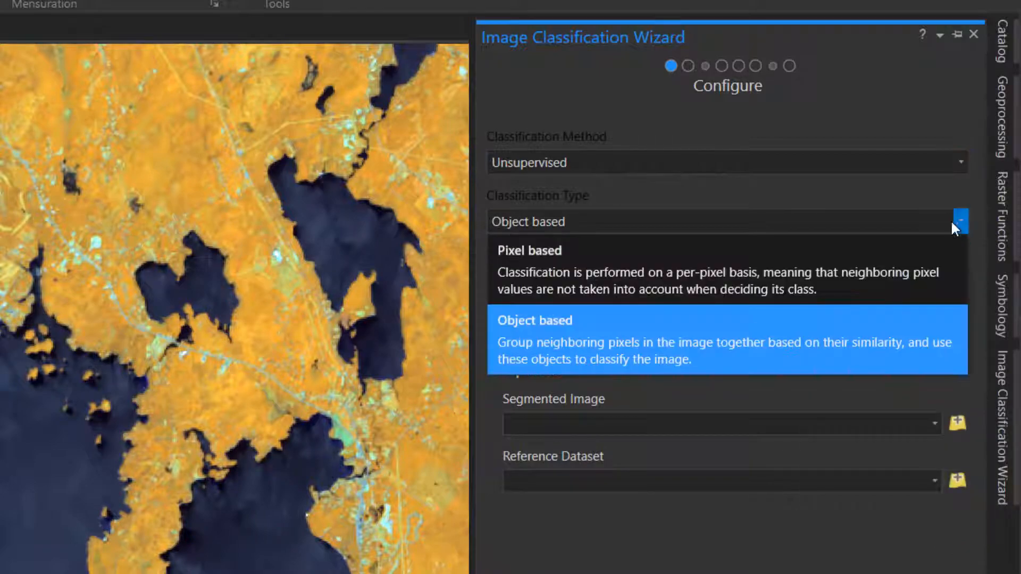
{"action": "left_click", "coordinate": [530, 249]}
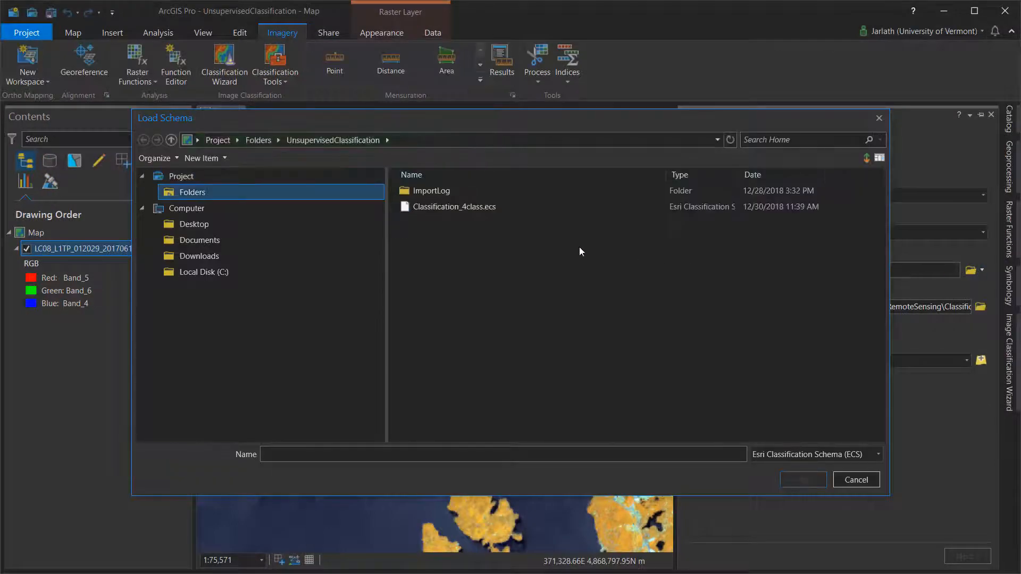
- Load Classification_4class.ecs as the classification schema
{"action": "left_click", "coordinate": [454, 207]}
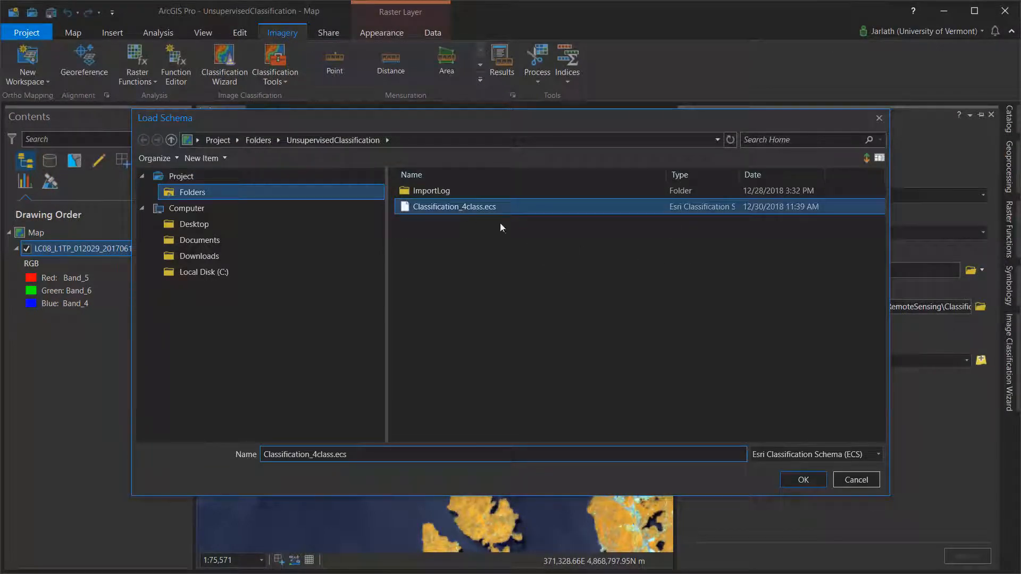
{"action": "left_click", "coordinate": [802, 480]}
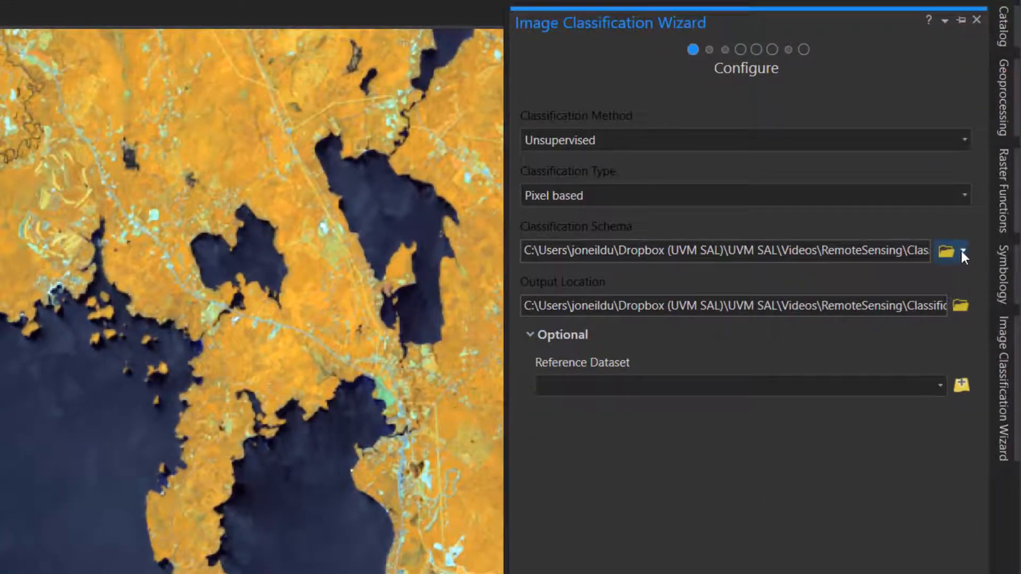
{"action": "left_click", "coordinate": [964, 252]}
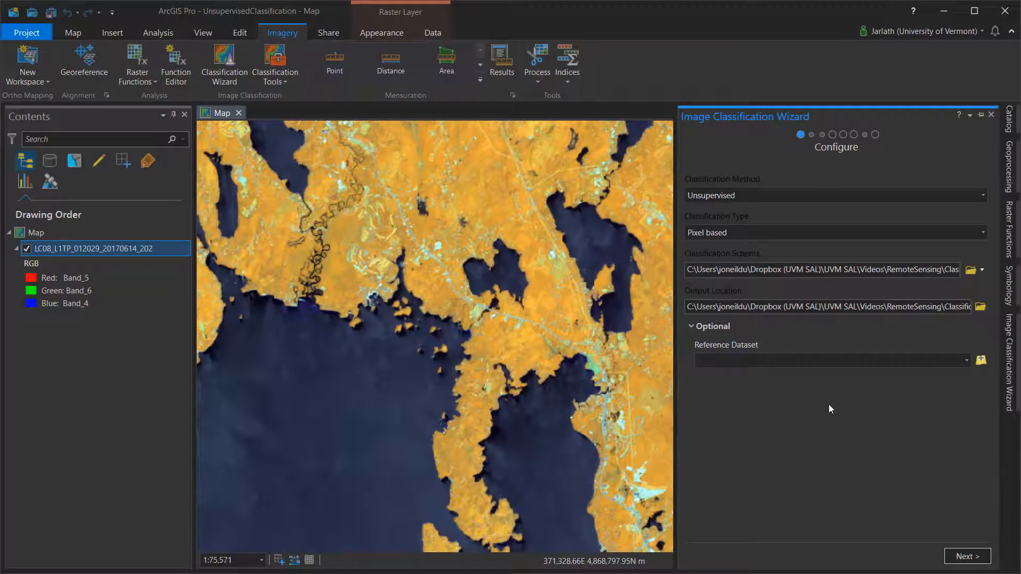
- Advance to the Train page and set ISO Cluster Maximum Number of Classes to 10
{"action": "left_click", "coordinate": [966, 556]}
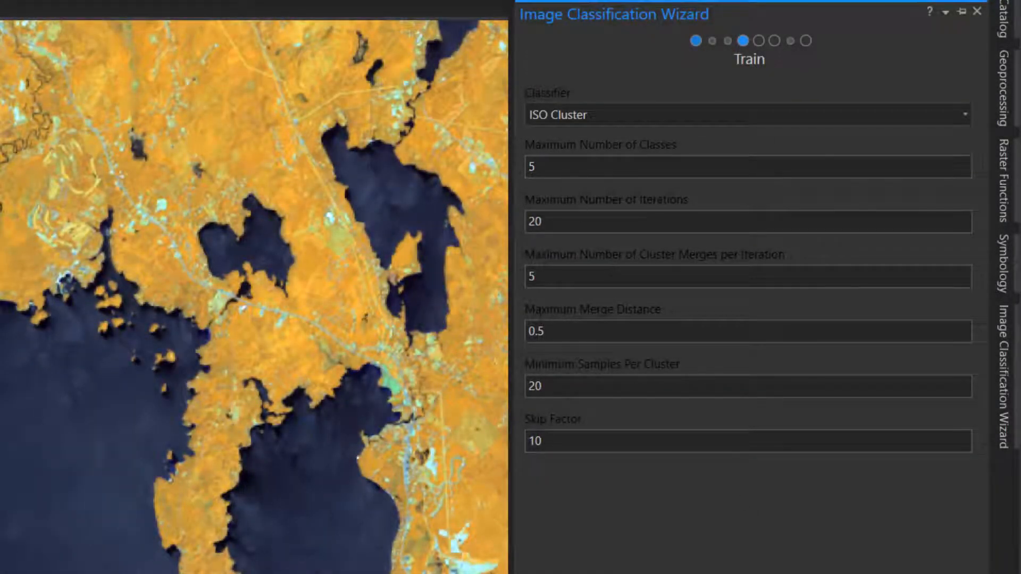
{"action": "type", "text": "1"}
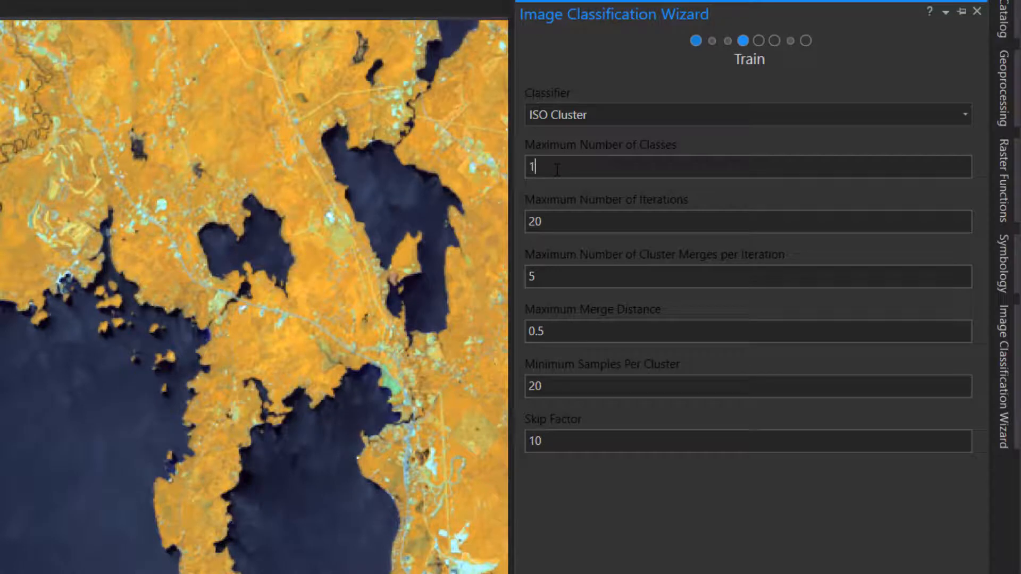
{"action": "type", "text": "0"}
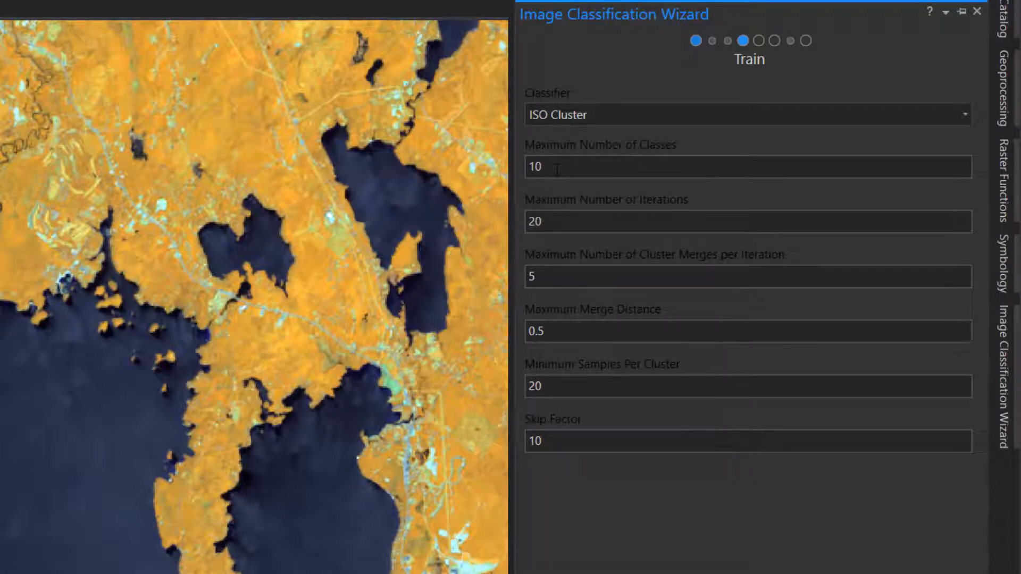
{"action": "mouse_move", "coordinate": [581, 496]}
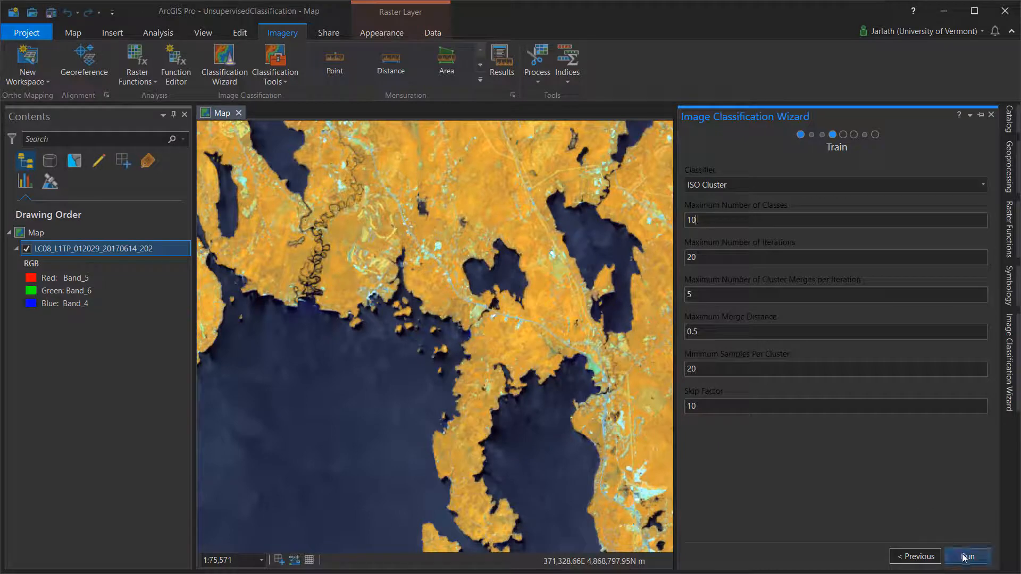
- Run ISO Cluster training, review the preview layer and continue to Classify
{"action": "left_click", "coordinate": [967, 556]}
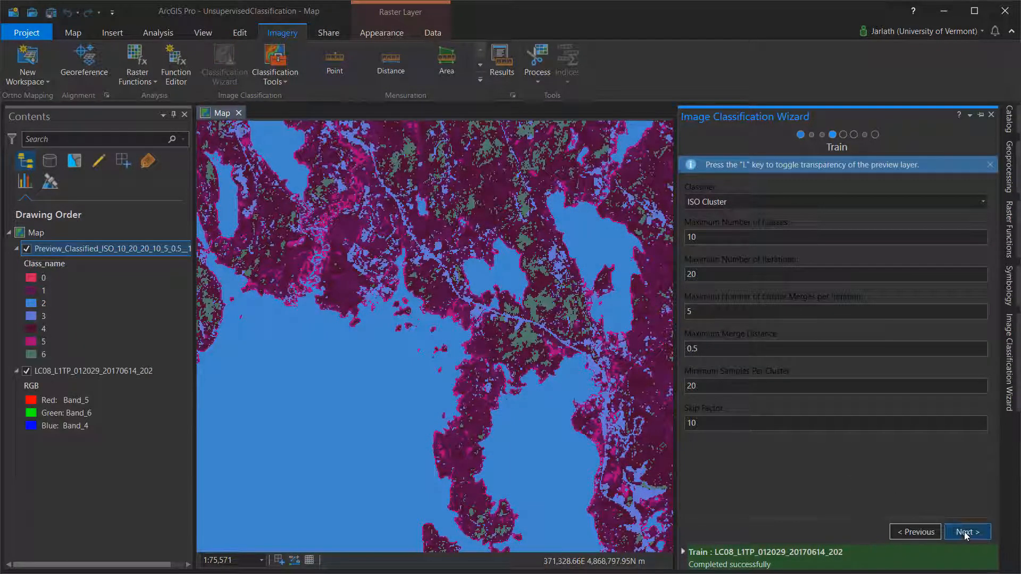
{"action": "left_click", "coordinate": [966, 532]}
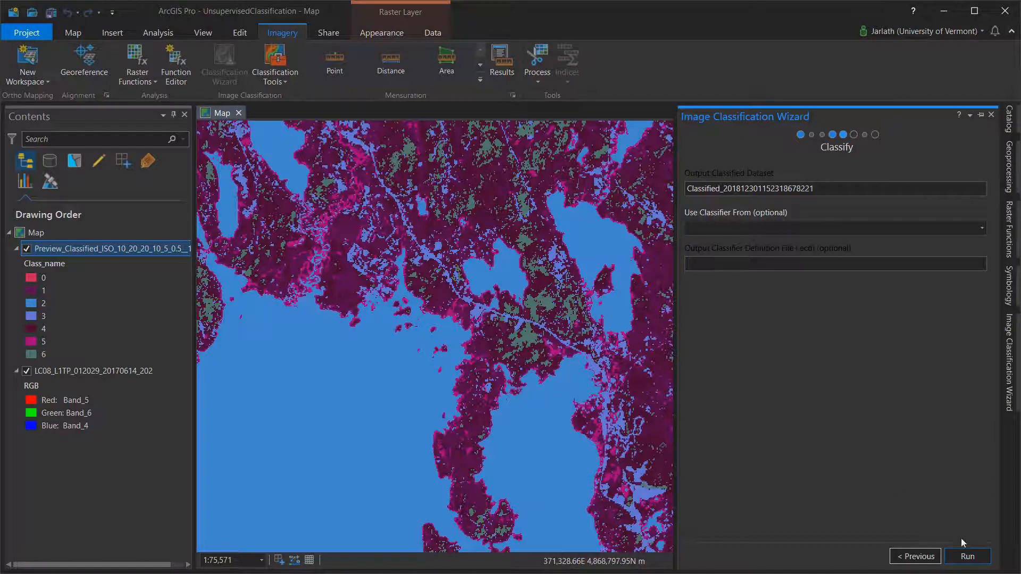
- Run the classification to produce the output raster and reach Assign Classes
{"action": "left_click", "coordinate": [966, 556]}
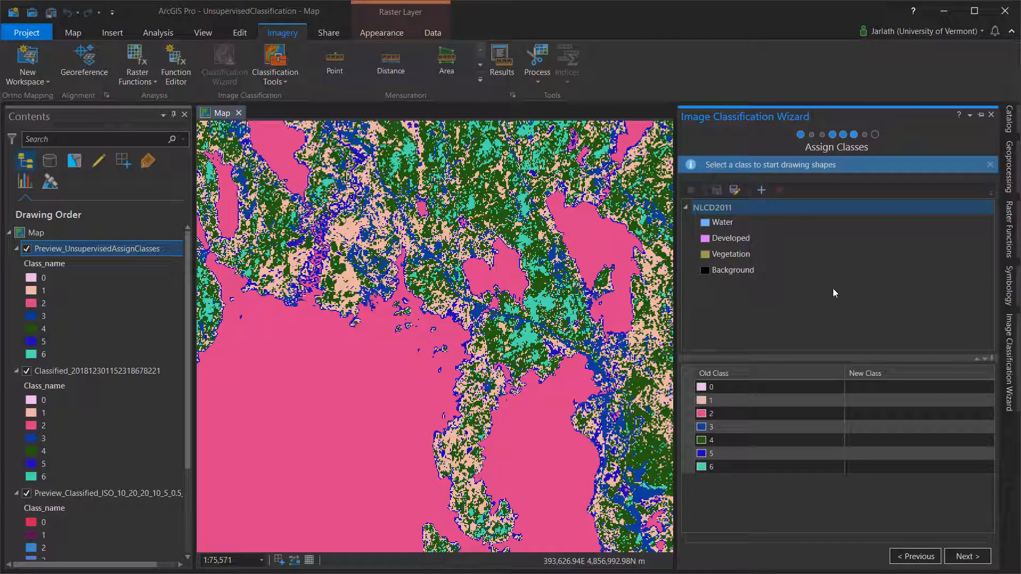
- Rename the NLCD2011 schema to 4-Class via Edit Properties and save
{"action": "left_click", "coordinate": [732, 269]}
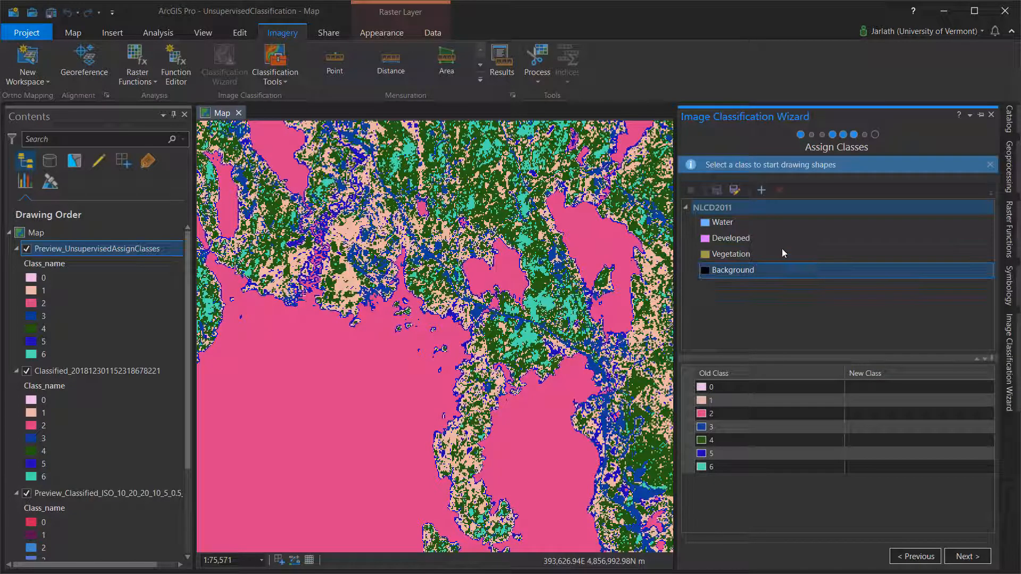
{"action": "right_click", "coordinate": [712, 208]}
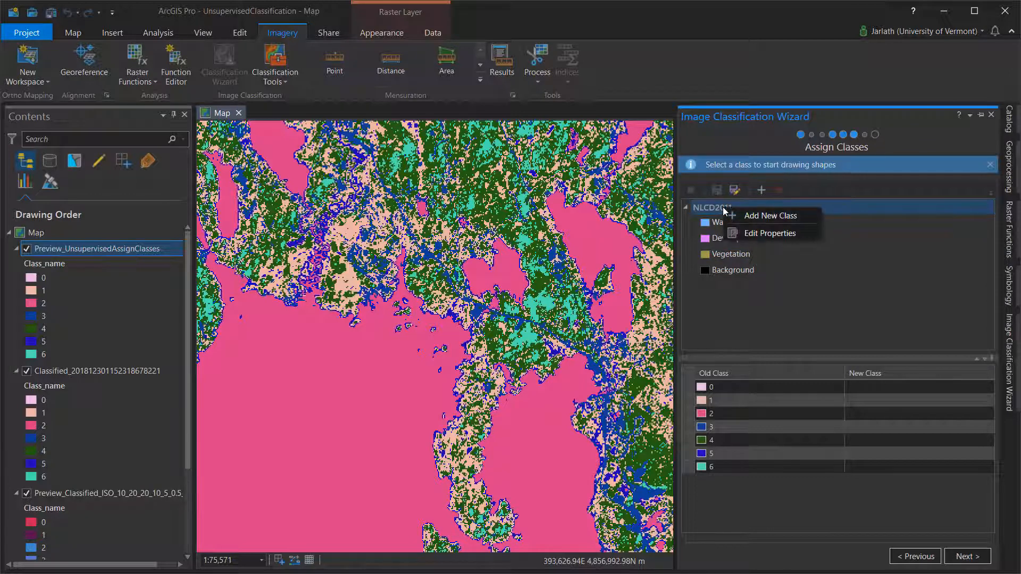
{"action": "left_click", "coordinate": [770, 233]}
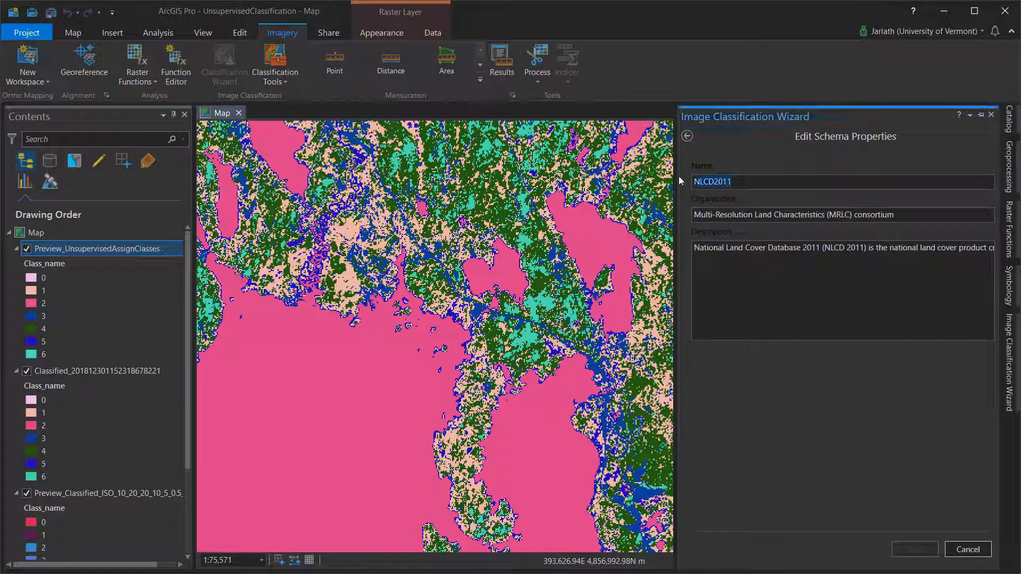
{"action": "type", "text": "4-Class"}
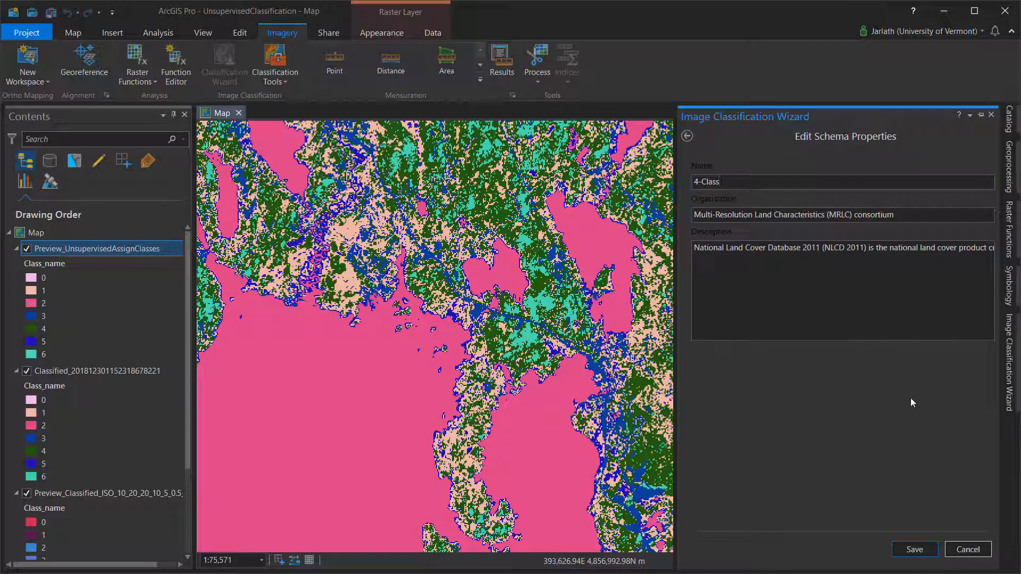
{"action": "left_click", "coordinate": [913, 549]}
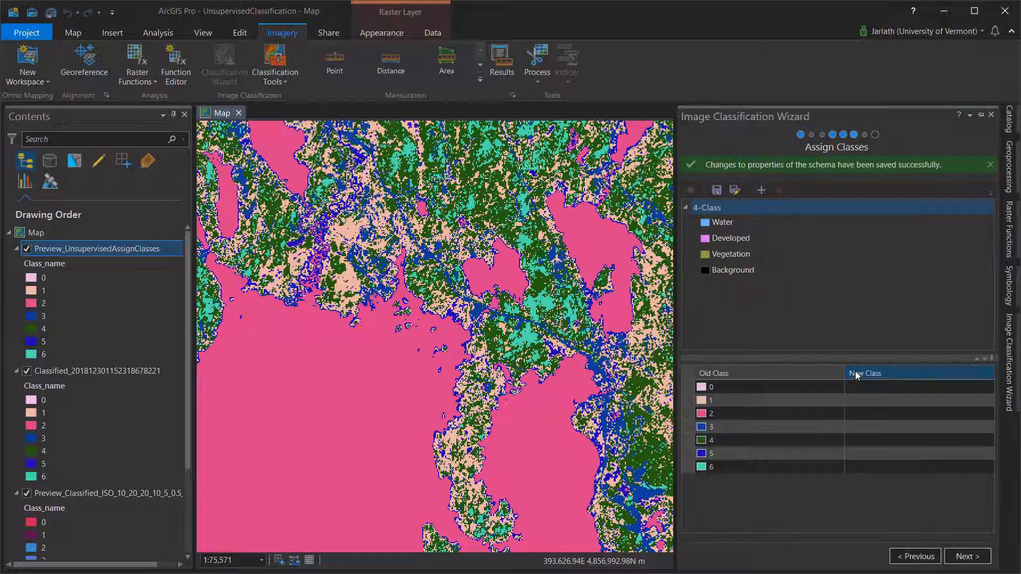
- Set the Vegetation class colour to bright green and save it
{"action": "left_click", "coordinate": [731, 254]}
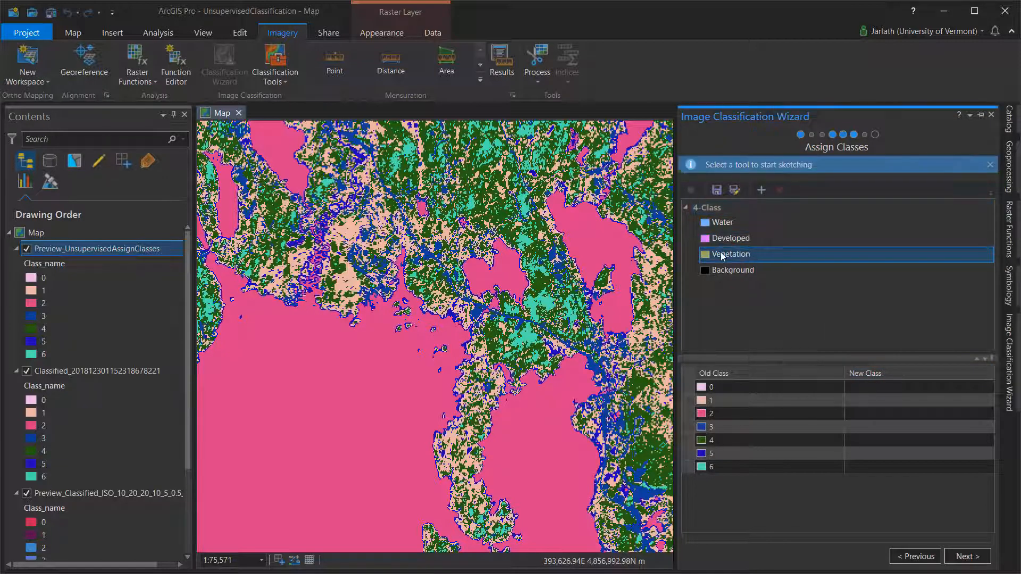
{"action": "right_click", "coordinate": [730, 254]}
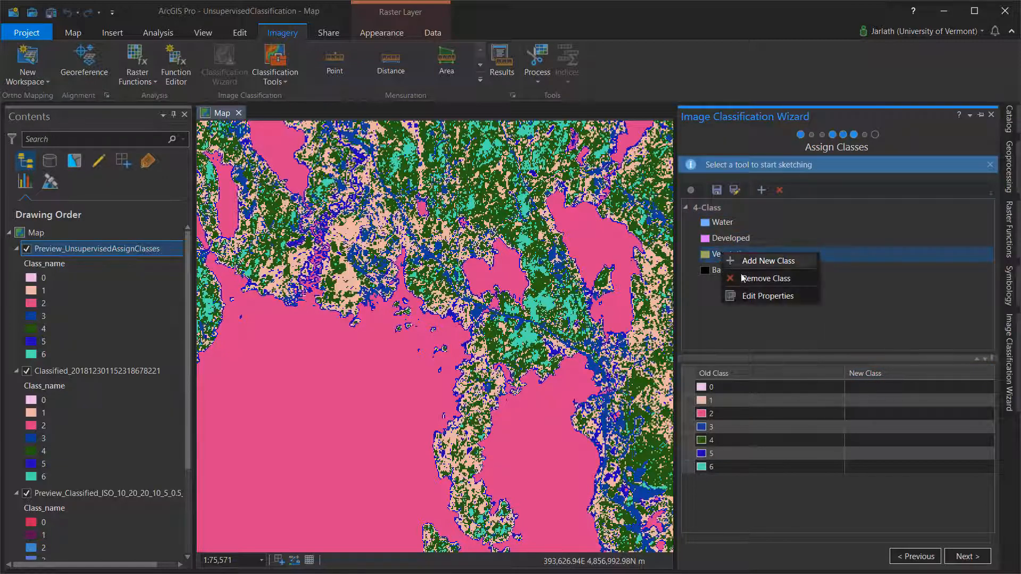
{"action": "left_click", "coordinate": [768, 296]}
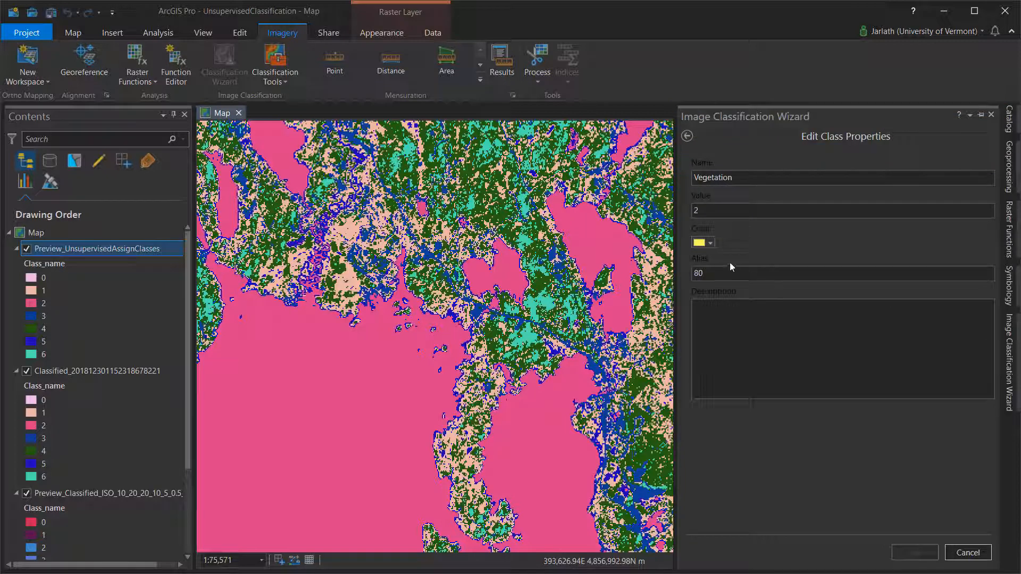
{"action": "left_click", "coordinate": [710, 242]}
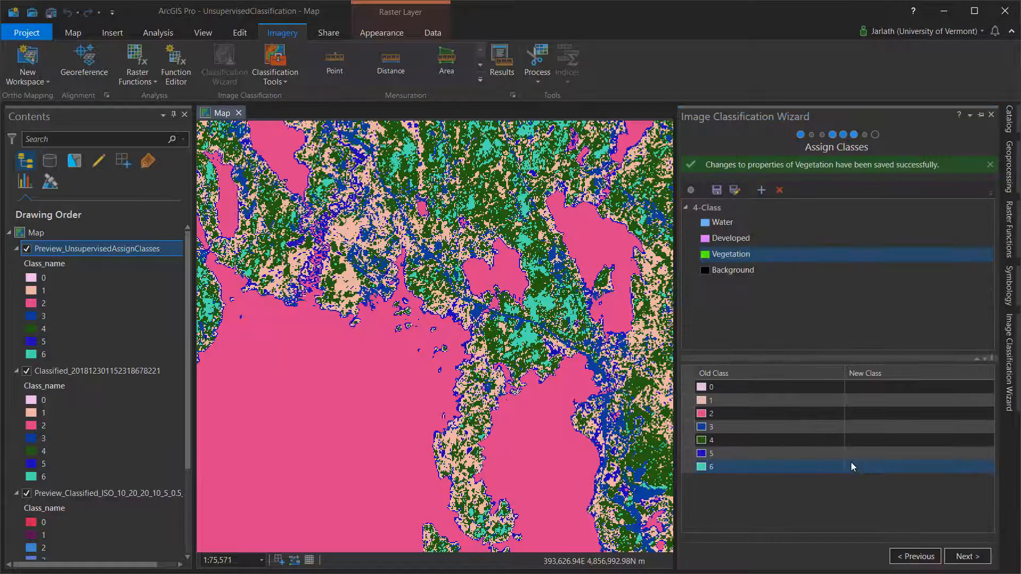
- Add a yellow Agriculture class, then remove it to keep four classes
{"action": "left_click", "coordinate": [721, 222]}
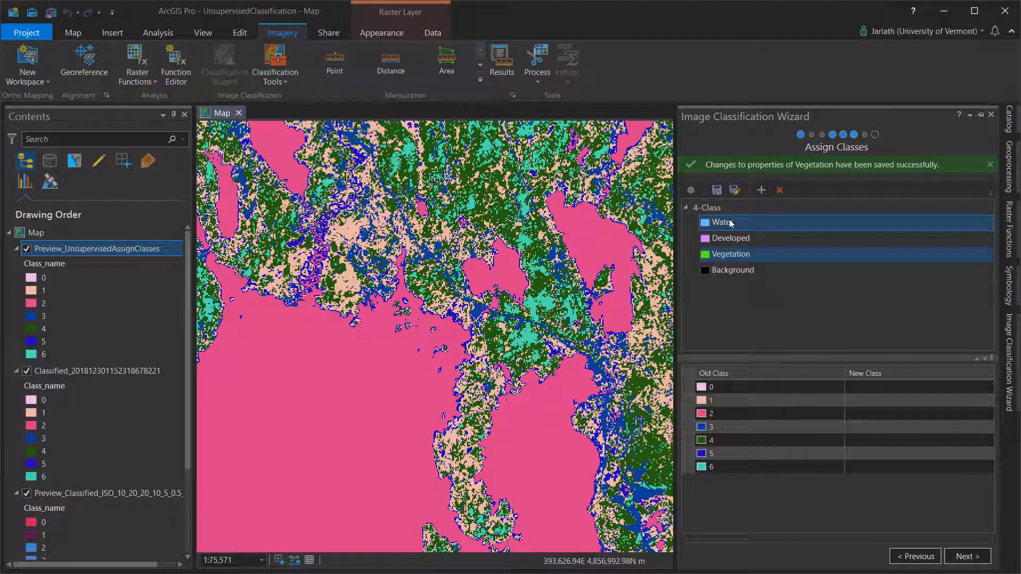
{"action": "left_click", "coordinate": [759, 189]}
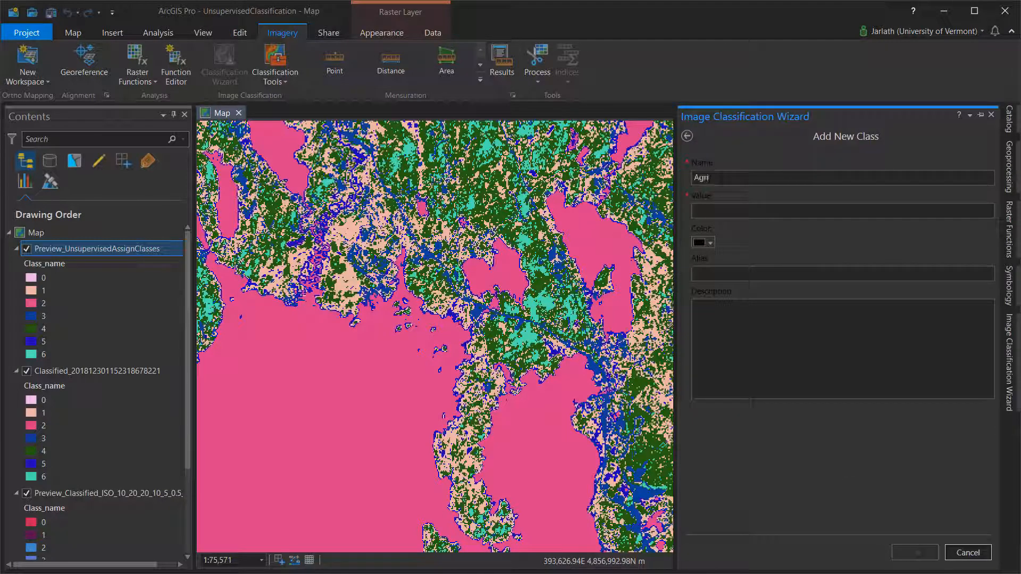
{"action": "left_click", "coordinate": [713, 243]}
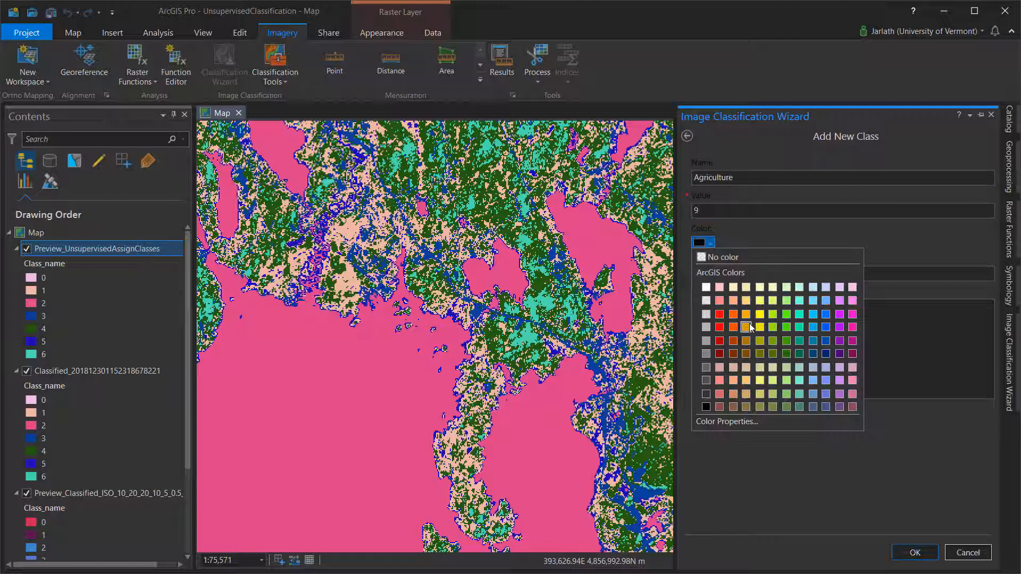
{"action": "left_click", "coordinate": [747, 327]}
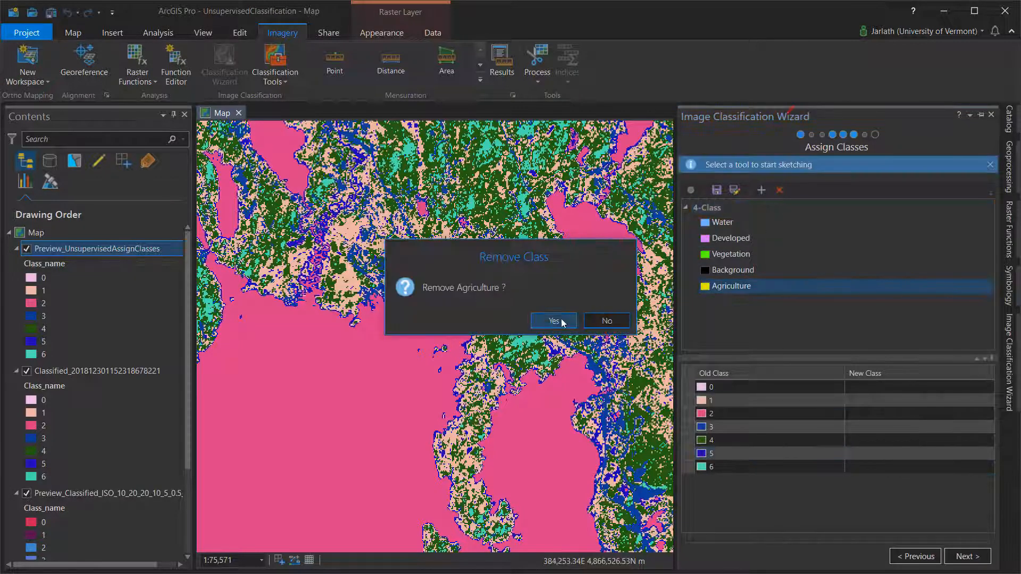
{"action": "left_click", "coordinate": [553, 320]}
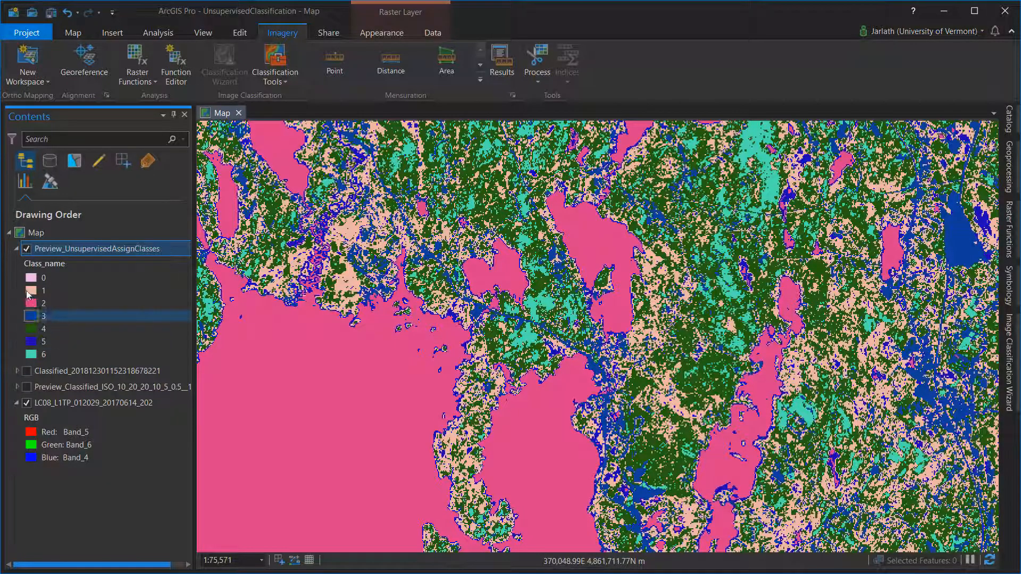
- Toggle the cluster preview layer repeatedly to compare clusters against the Landsat image
{"action": "left_click", "coordinate": [25, 248]}
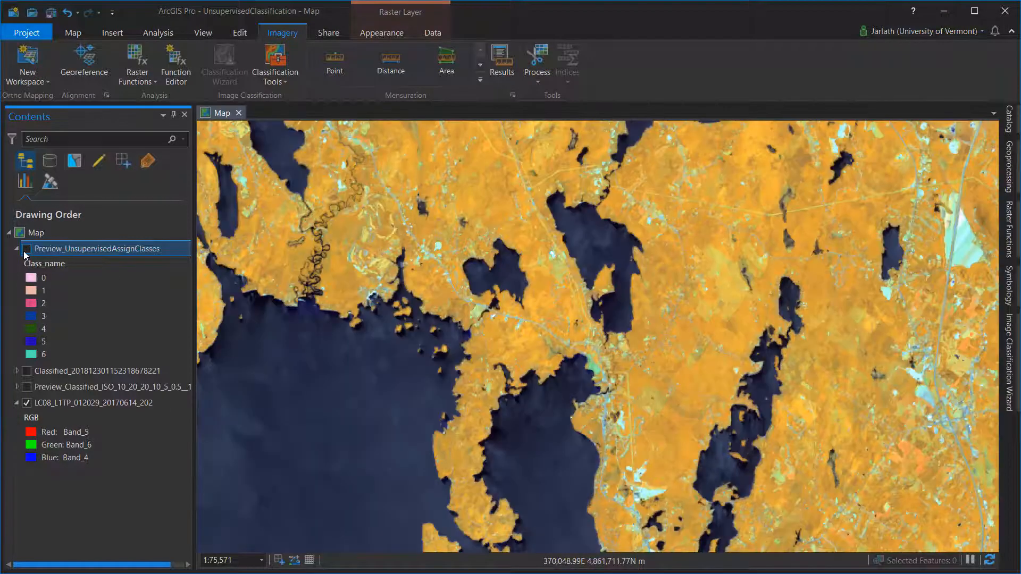
{"action": "left_click", "coordinate": [26, 249]}
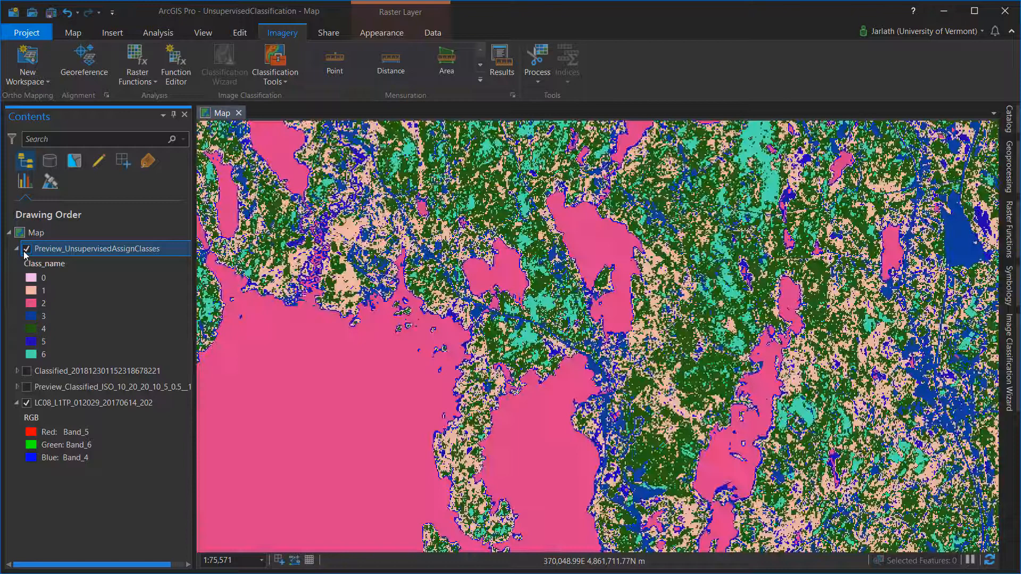
{"action": "left_click", "coordinate": [26, 249]}
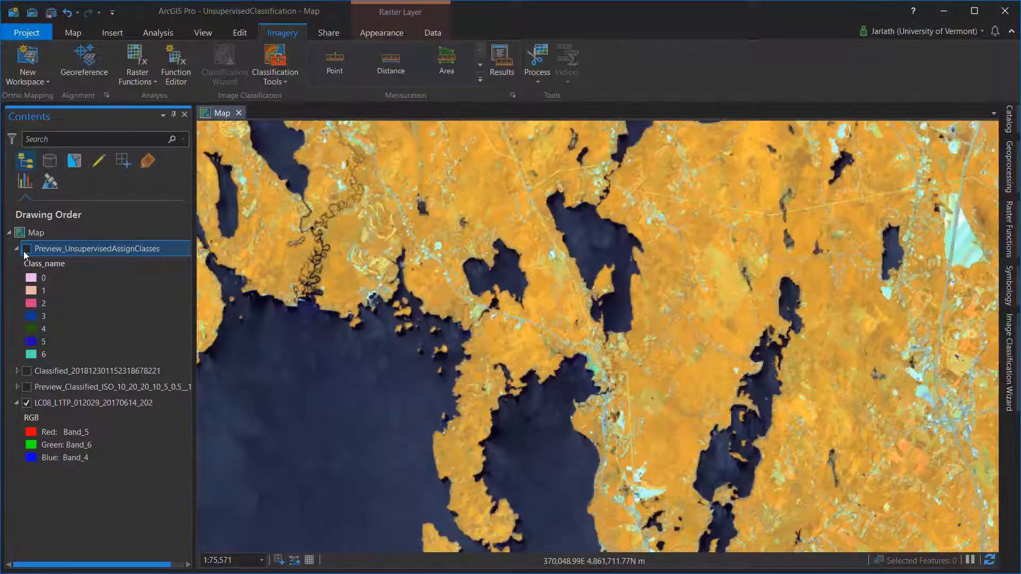
{"action": "left_click", "coordinate": [26, 249]}
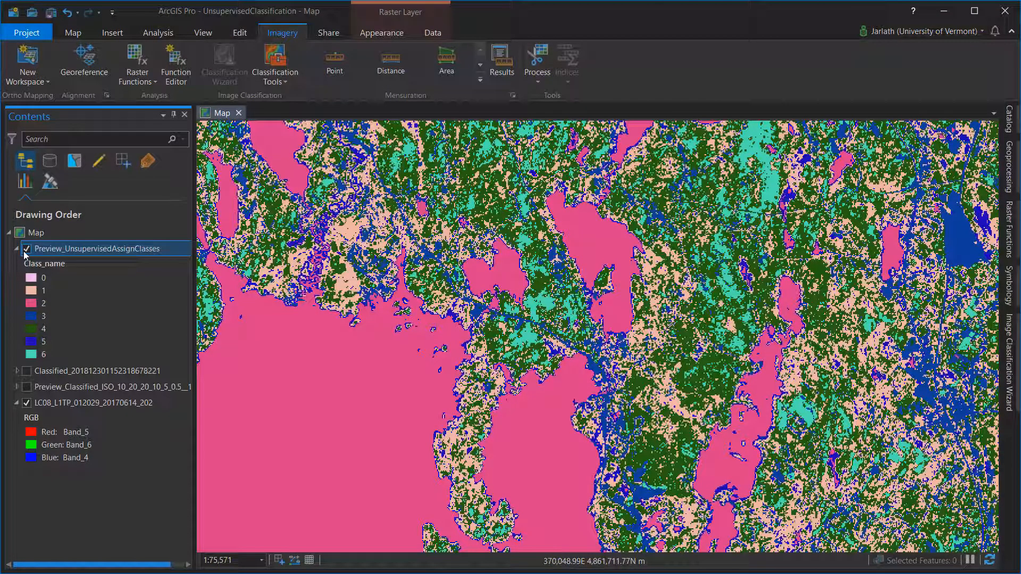
{"action": "left_click", "coordinate": [28, 249]}
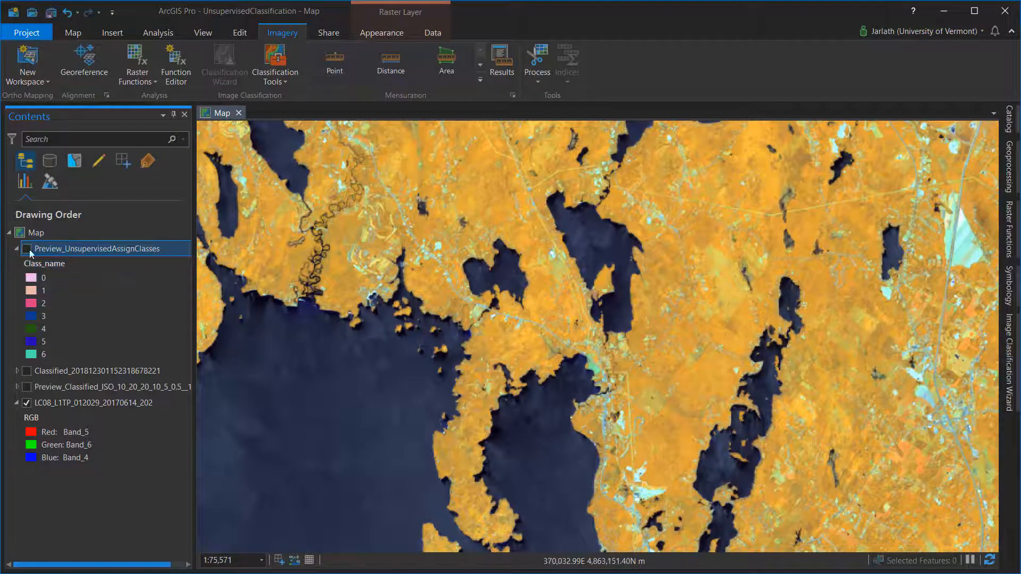
{"action": "left_click", "coordinate": [27, 248]}
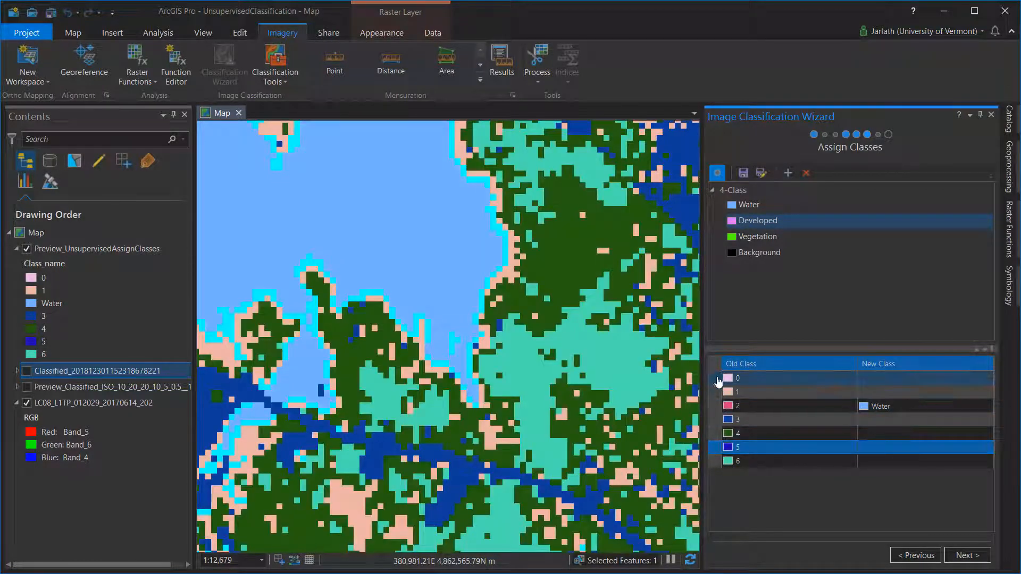
- Assign remaining clusters to Developed and the other classes, then continue past Assign Classes
{"action": "left_click", "coordinate": [738, 379]}
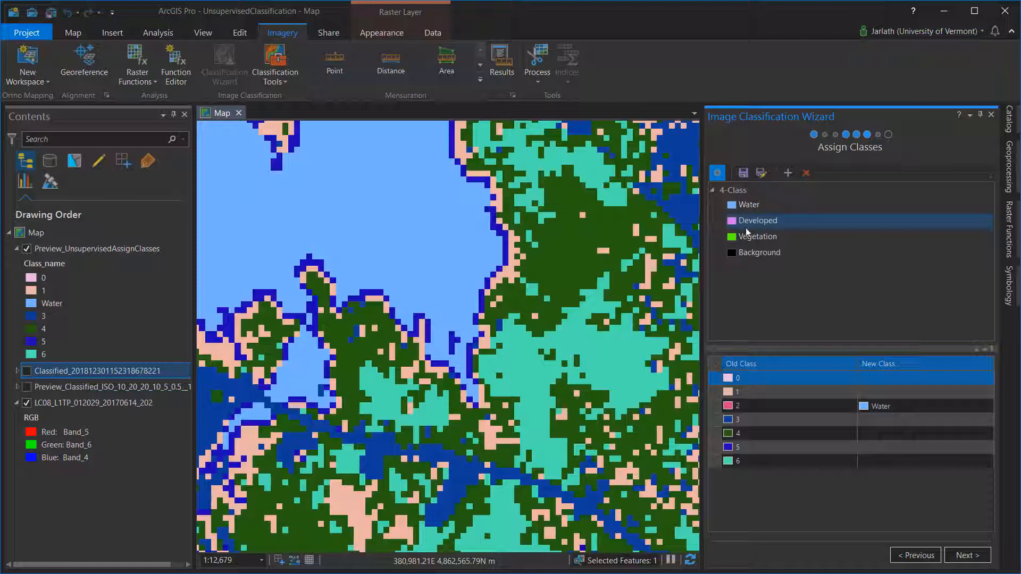
{"action": "left_click", "coordinate": [749, 204]}
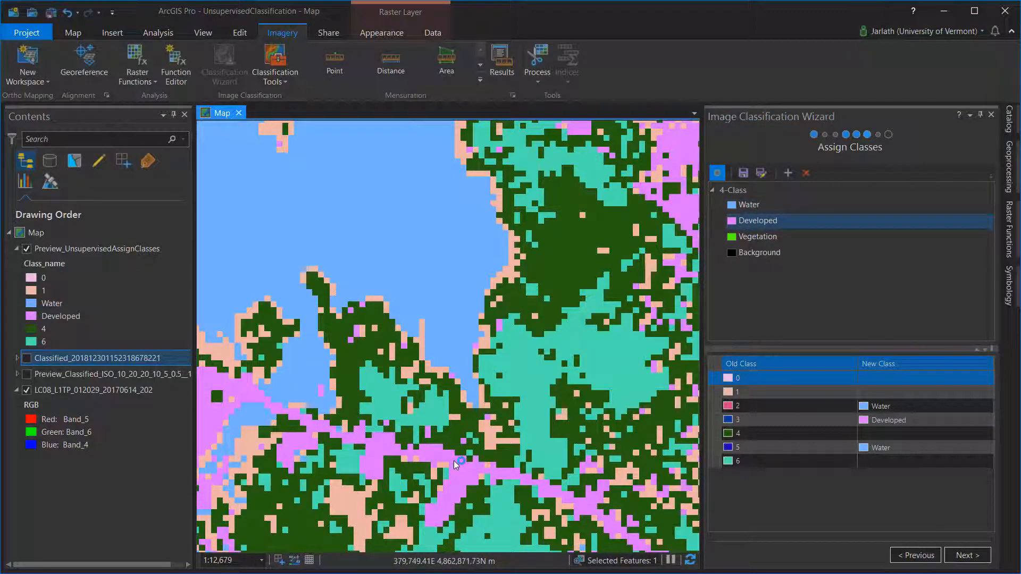
{"action": "left_click", "coordinate": [25, 249]}
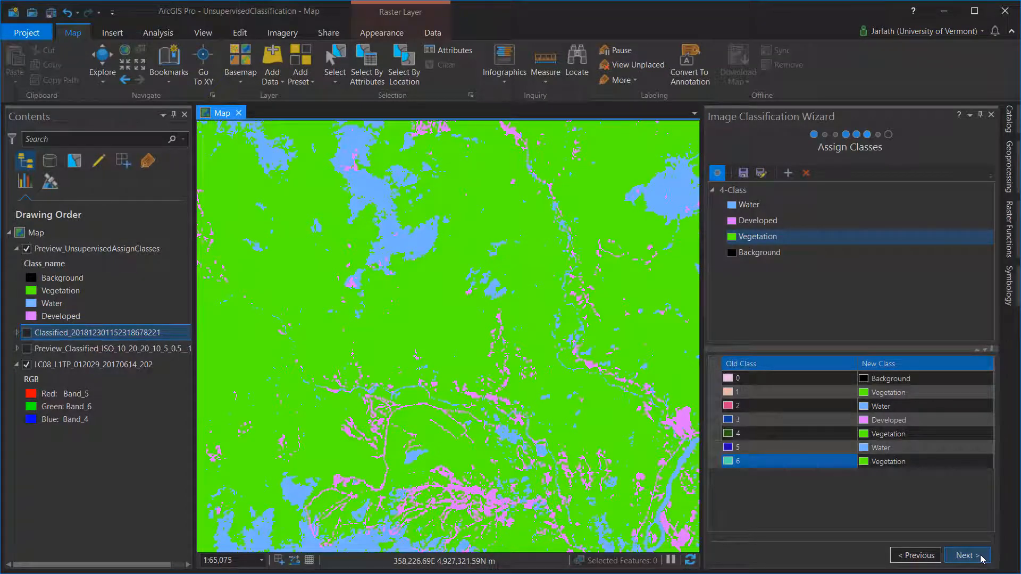
{"action": "left_click", "coordinate": [967, 555]}
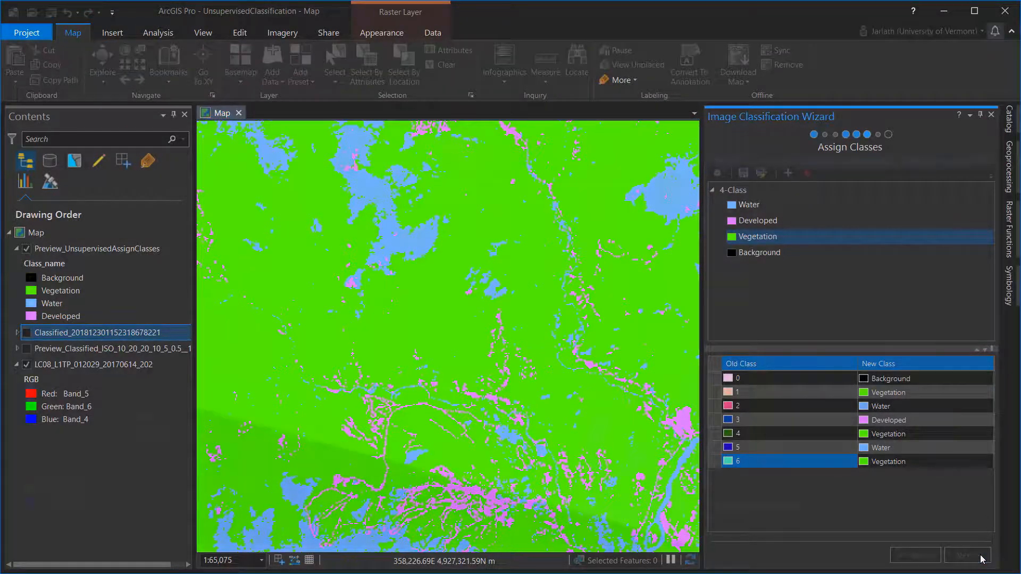
- Run the Reclassifier page with an empty edits log to generate the final classified dataset
{"action": "left_click", "coordinate": [967, 554]}
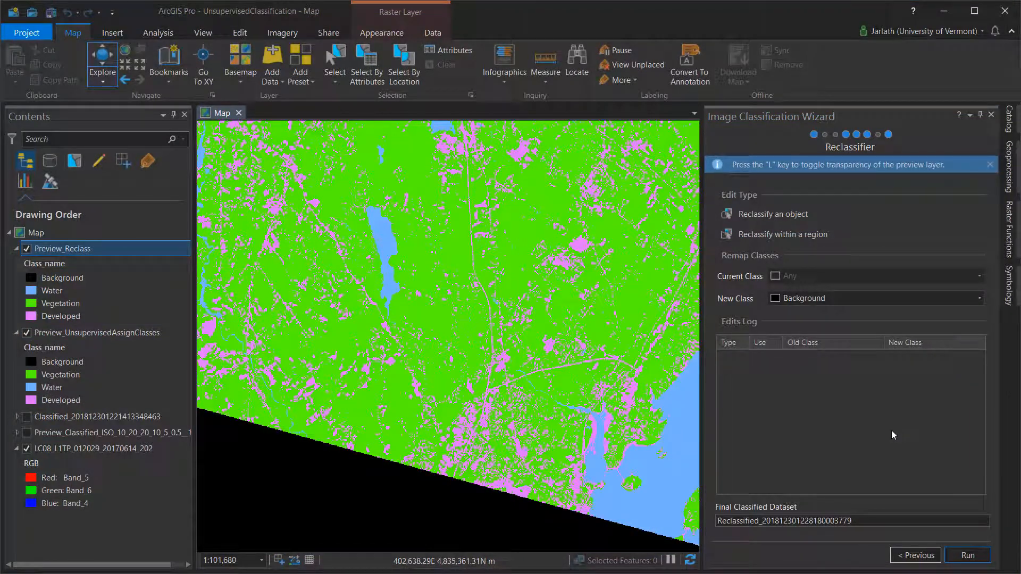
{"action": "left_click", "coordinate": [967, 555]}
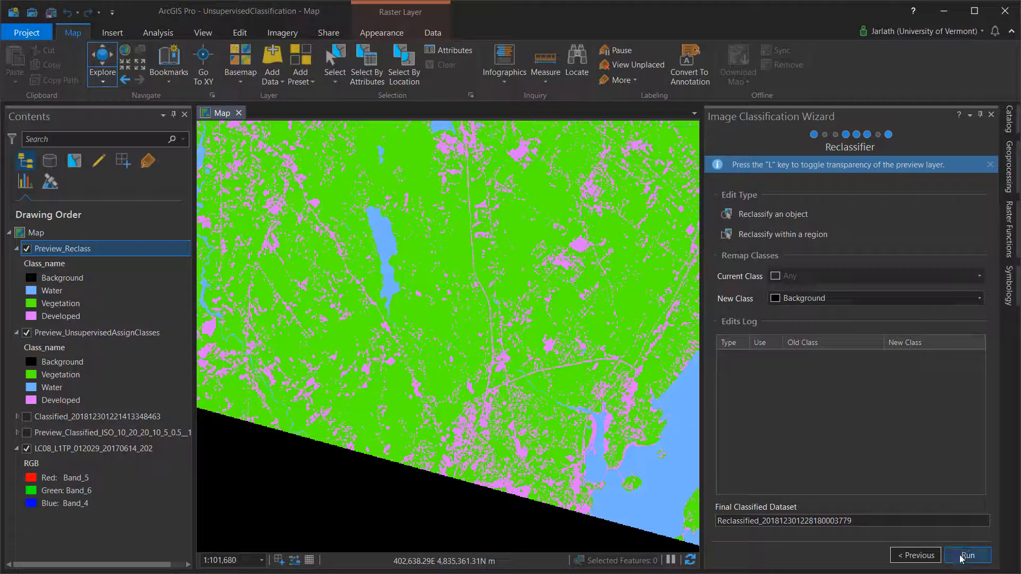
{"action": "left_click", "coordinate": [966, 555]}
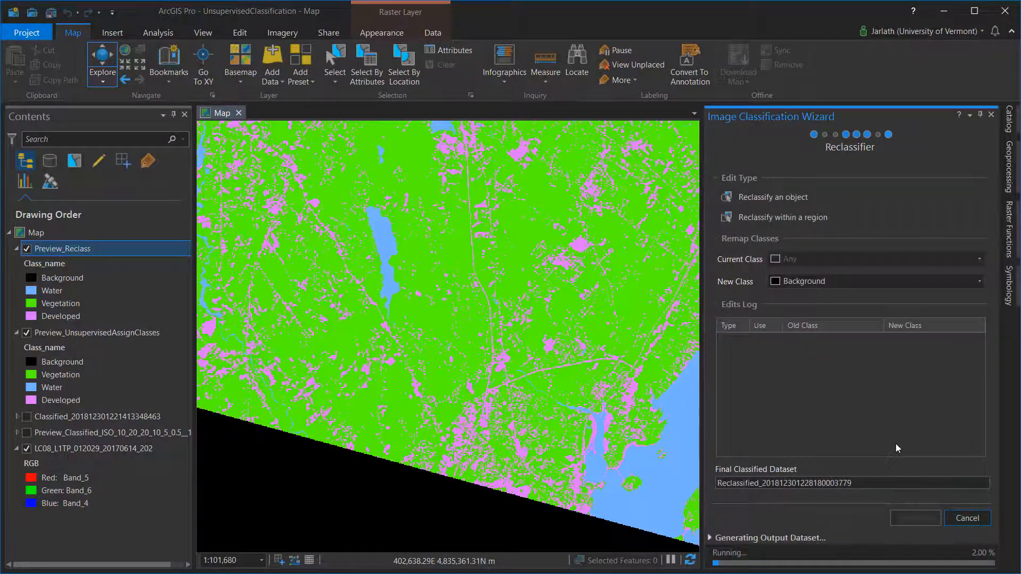